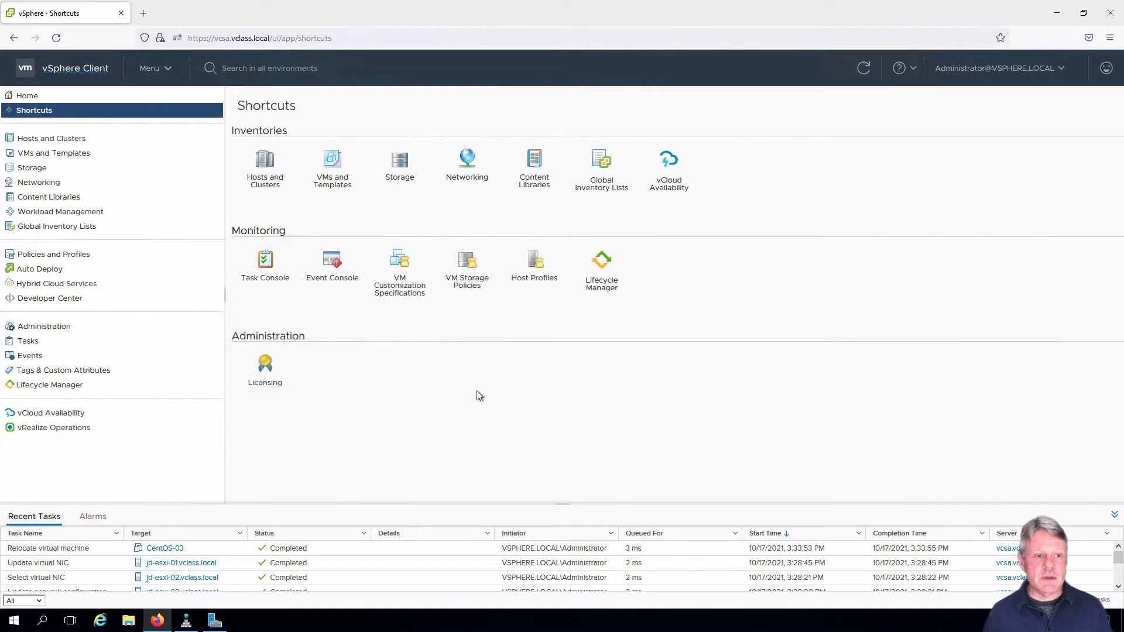
{"action": "mouse_move", "coordinate": [326, 189]}
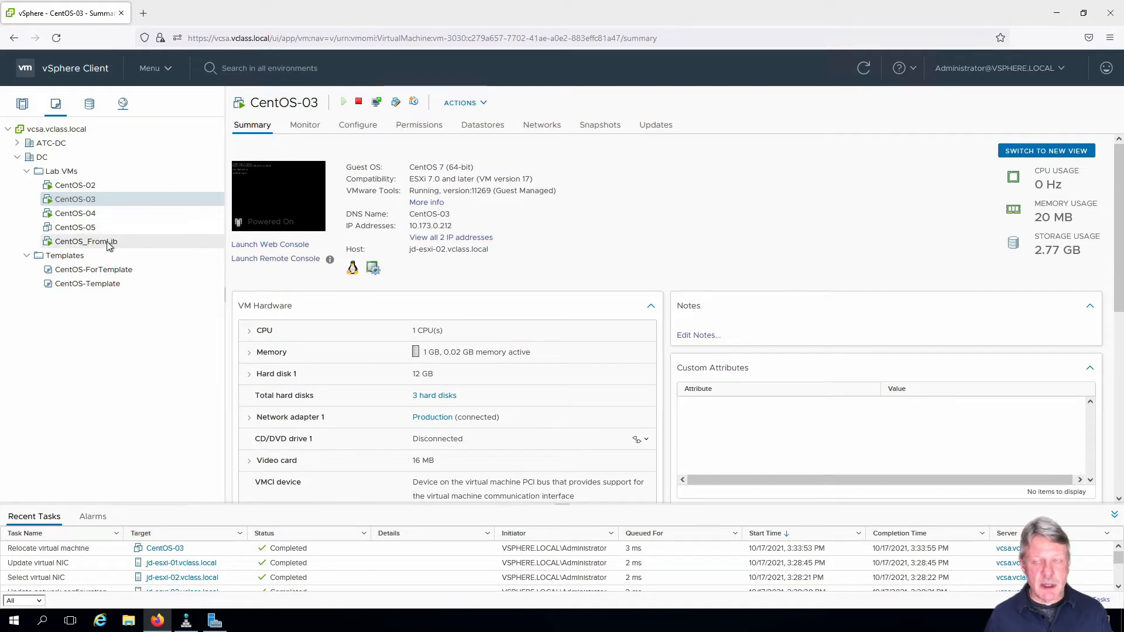
Step: Show CentOS_FromLib's summary and its Related Objects: host jd-esxi-02, storage Shared-VMFS
{"action": "left_click", "coordinate": [85, 241]}
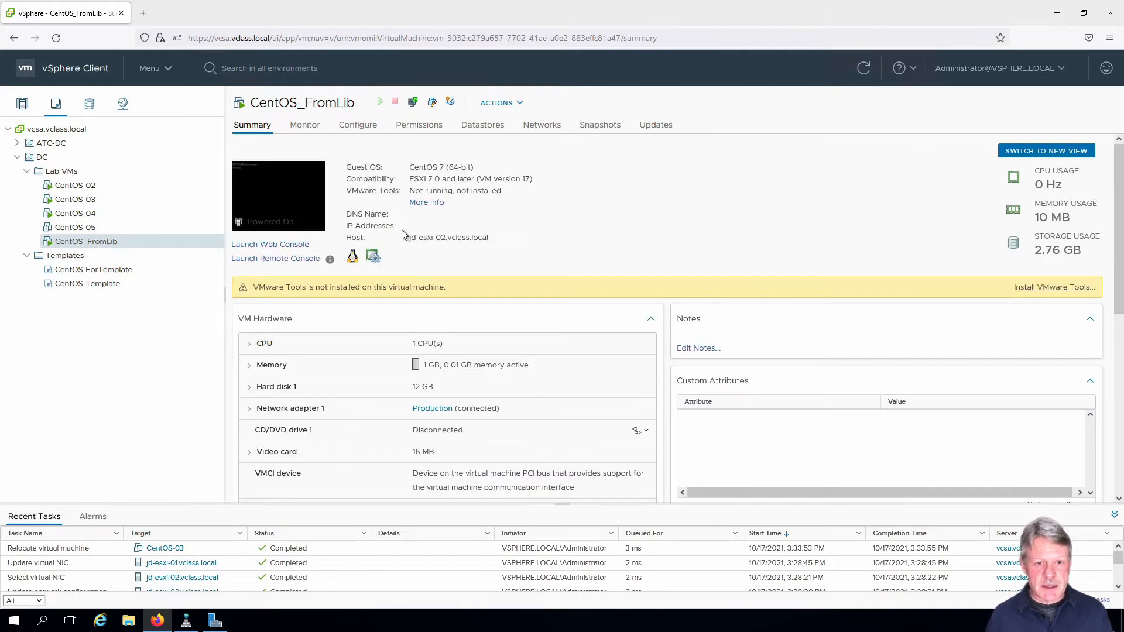
{"action": "scroll", "scroll_direction": "down", "scroll_amount": 3}
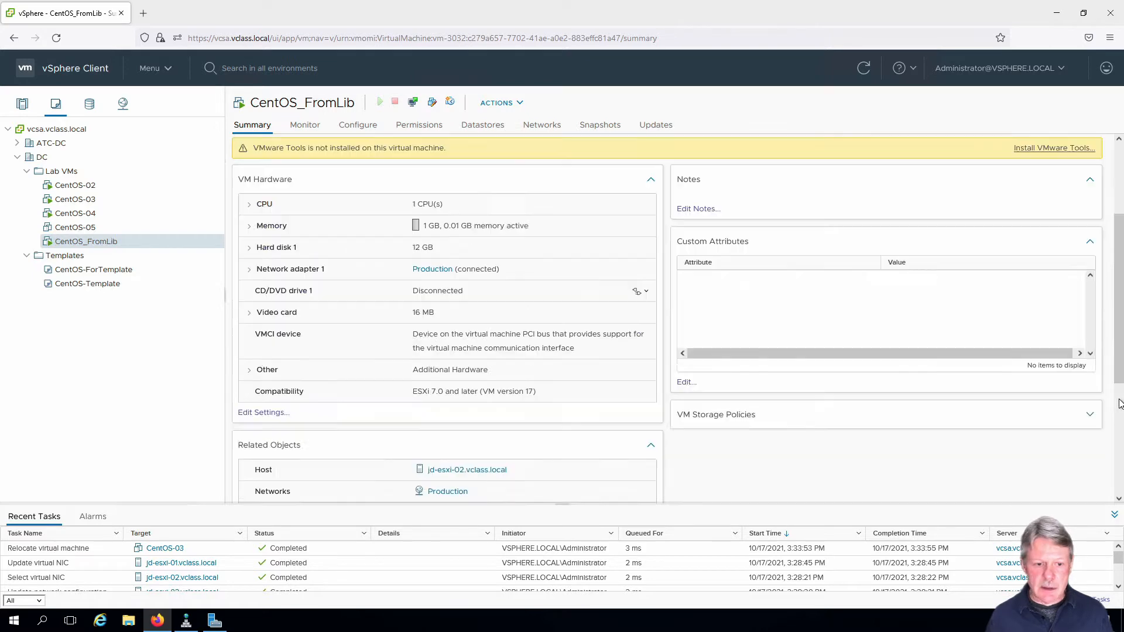
{"action": "scroll", "scroll_direction": "down", "scroll_amount": 3}
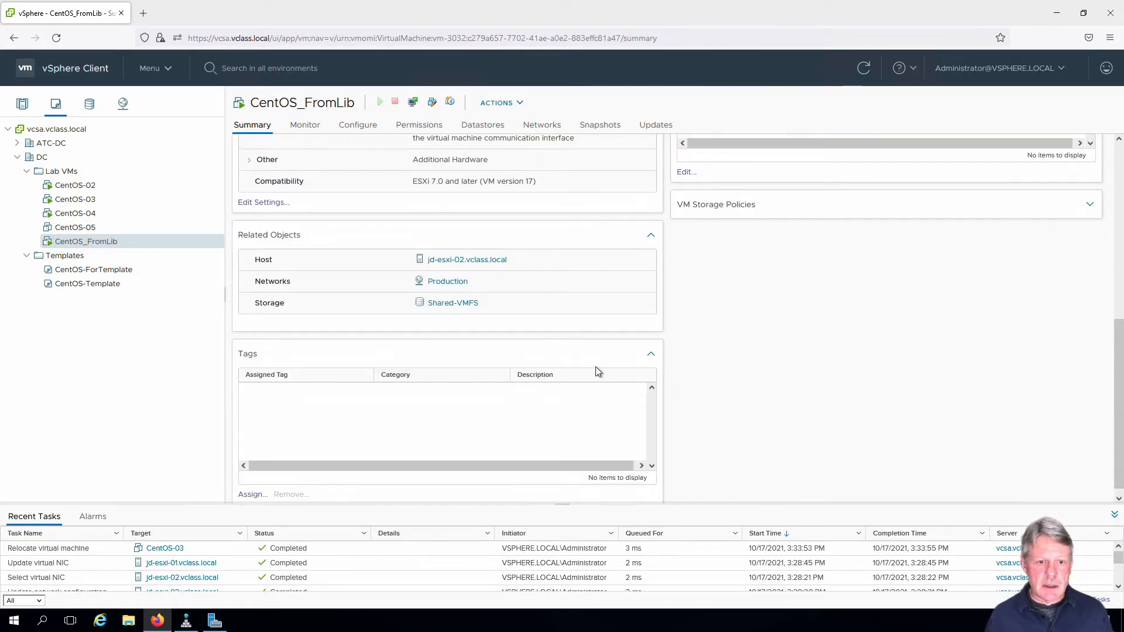
{"action": "mouse_move", "coordinate": [466, 259]}
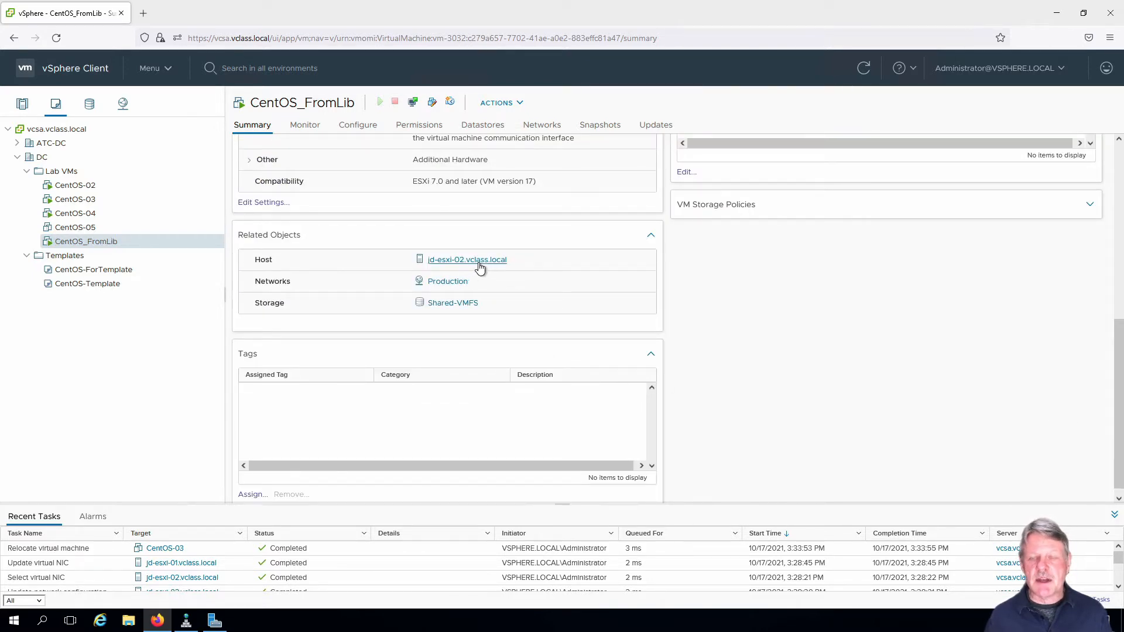
{"action": "mouse_move", "coordinate": [452, 302]}
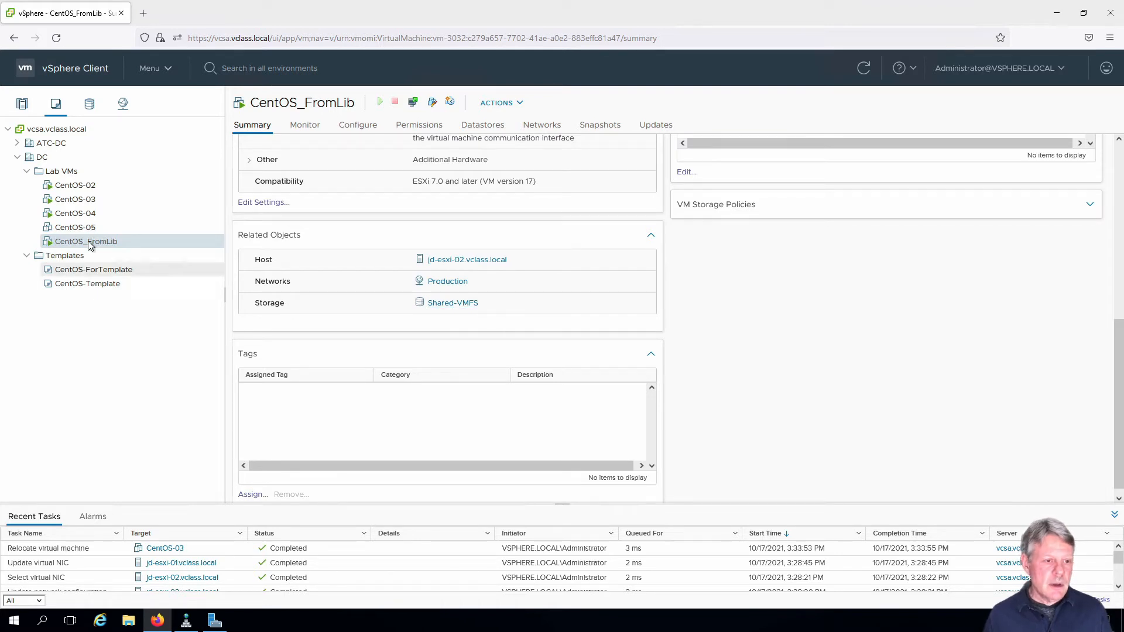
Step: Start migrating CentOS_FromLib, changing both compute resource and storage
{"action": "right_click", "coordinate": [86, 240]}
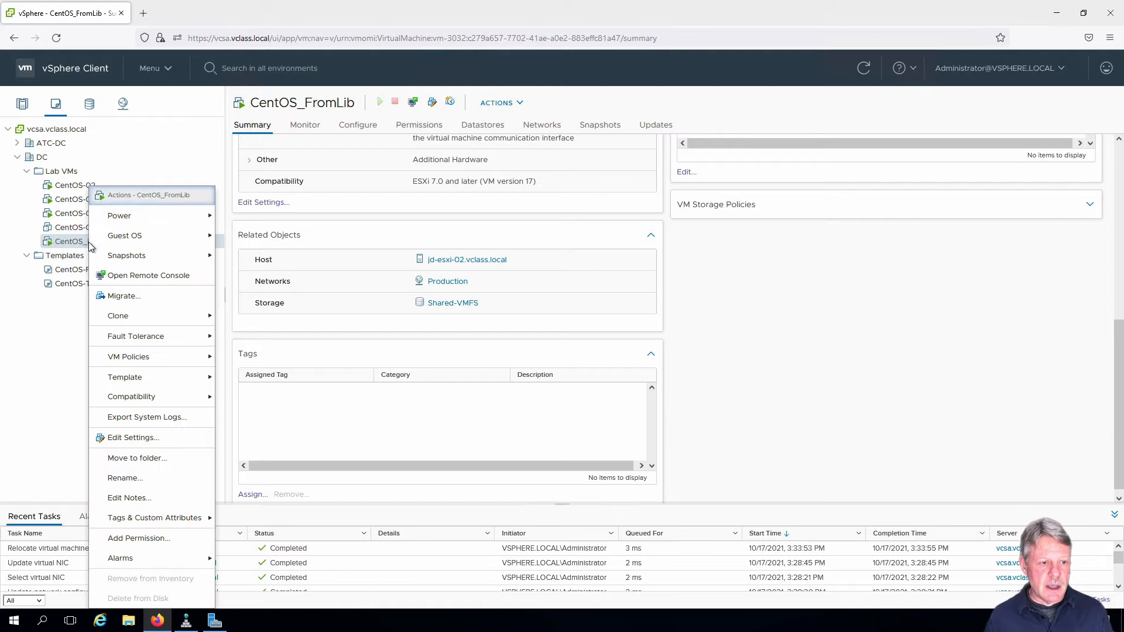
{"action": "left_click", "coordinate": [124, 295]}
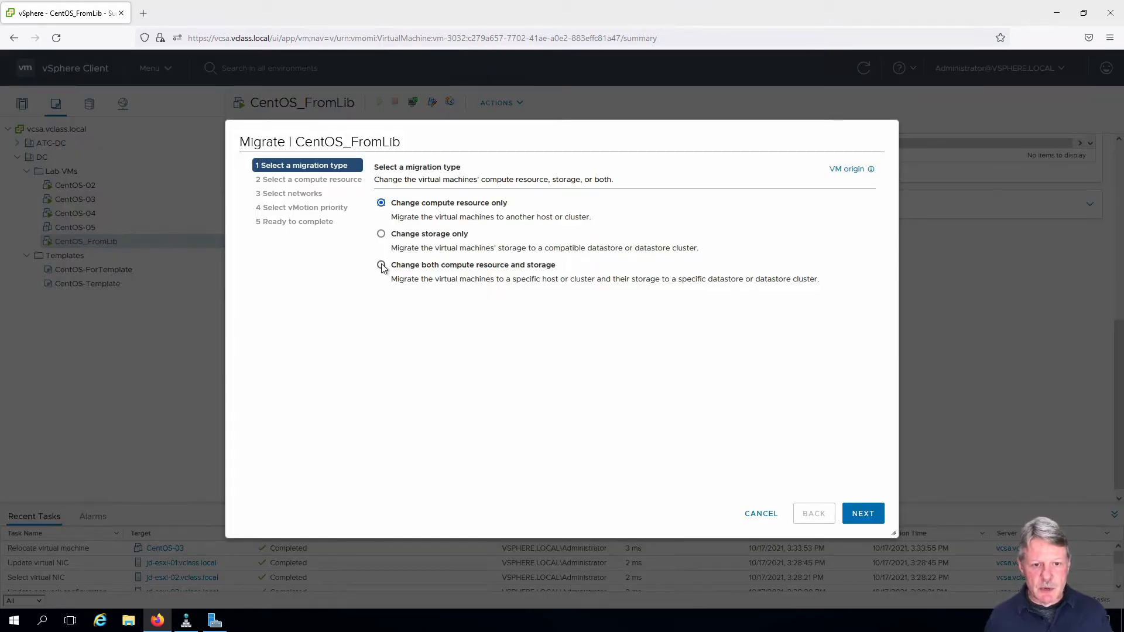
{"action": "left_click", "coordinate": [381, 265]}
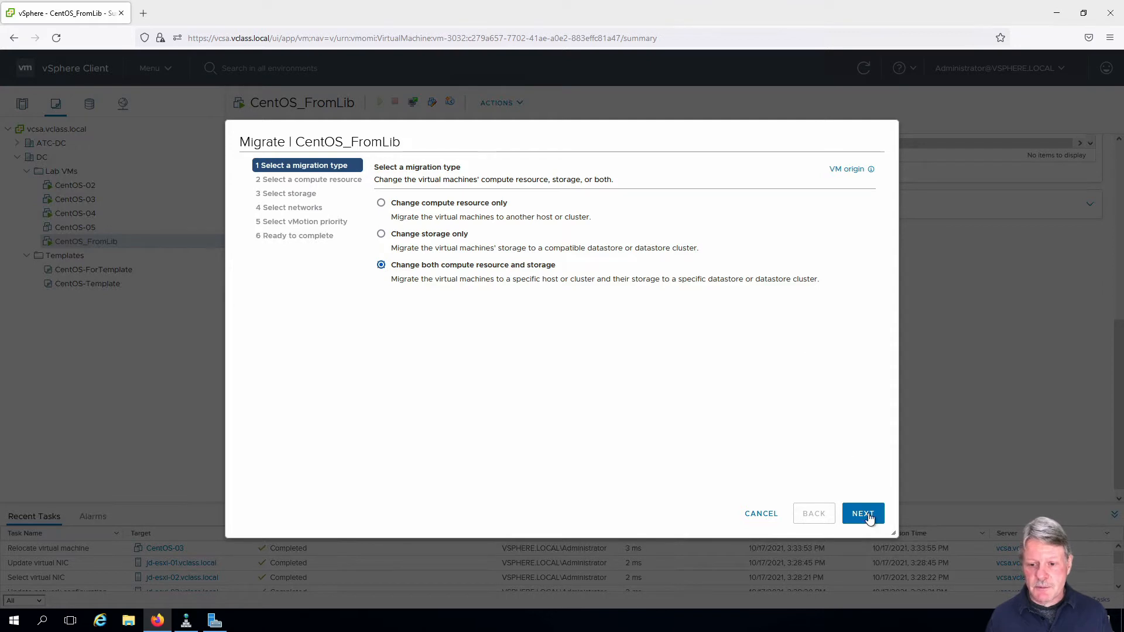
{"action": "left_click", "coordinate": [862, 513]}
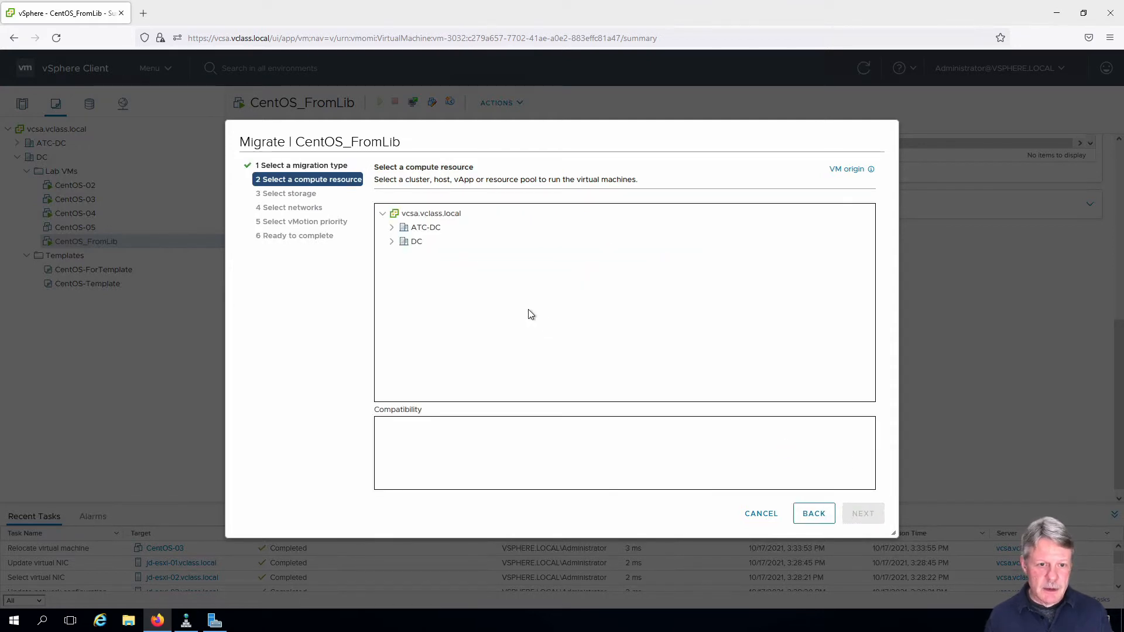
Step: Choose jd-esxi-01.vclass.local under DC > Lab Hosts as the destination host
{"action": "left_click", "coordinate": [392, 242]}
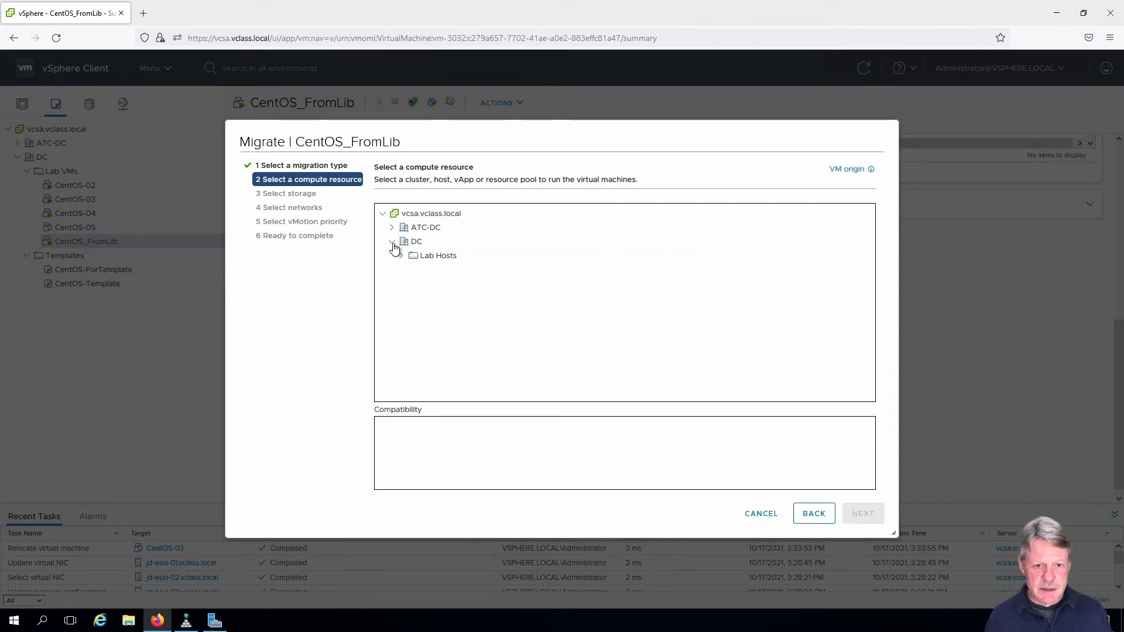
{"action": "left_click", "coordinate": [411, 255]}
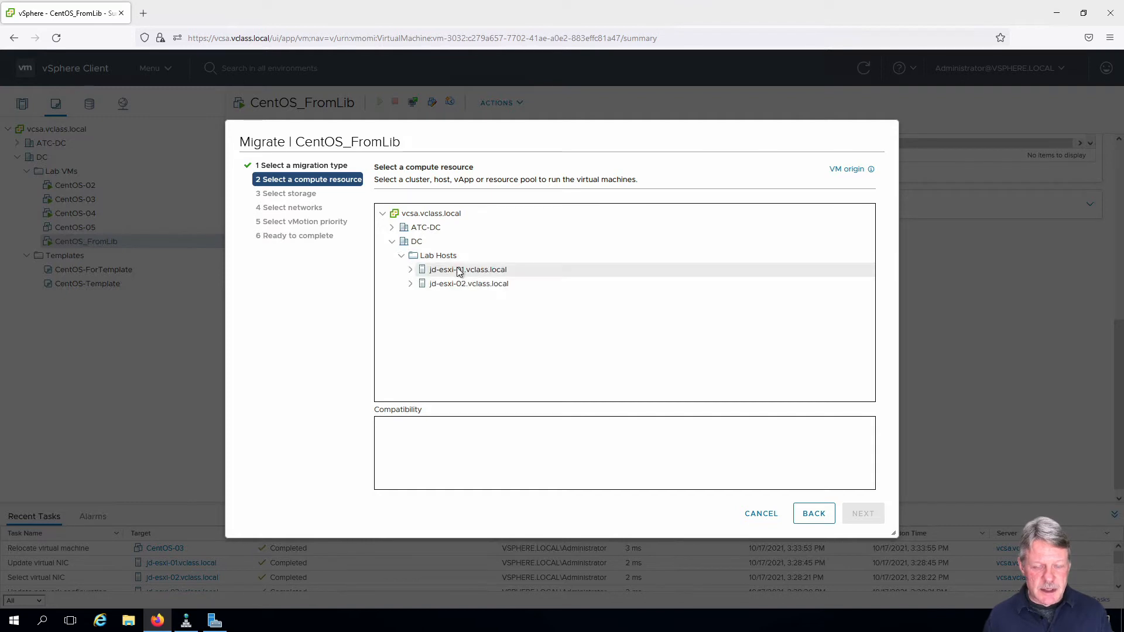
{"action": "left_click", "coordinate": [469, 269]}
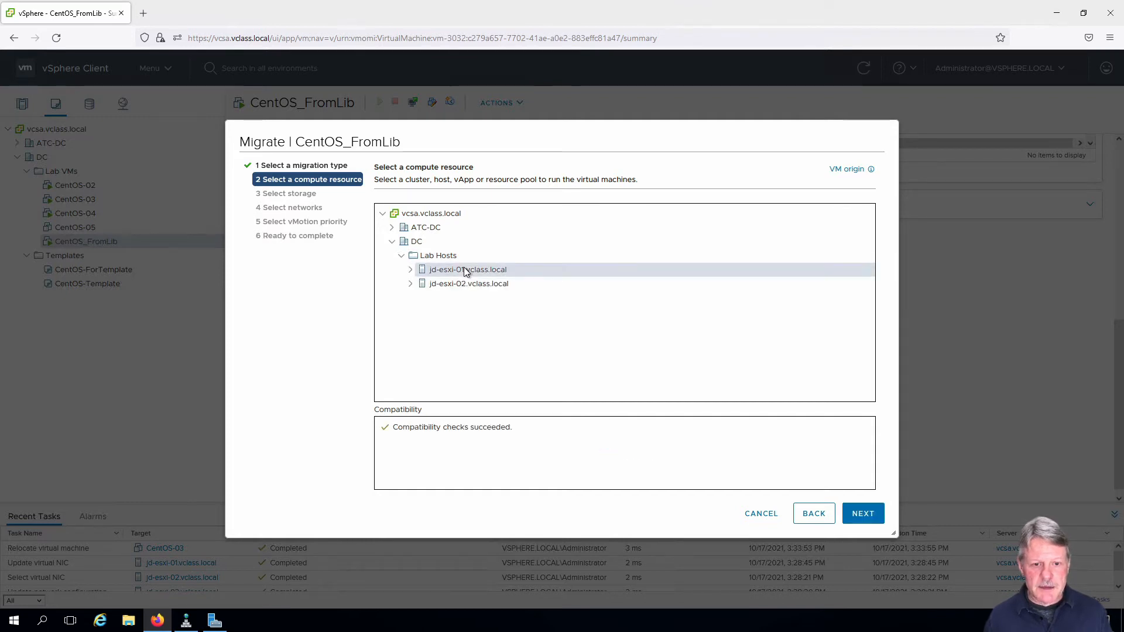
{"action": "left_click", "coordinate": [862, 513]}
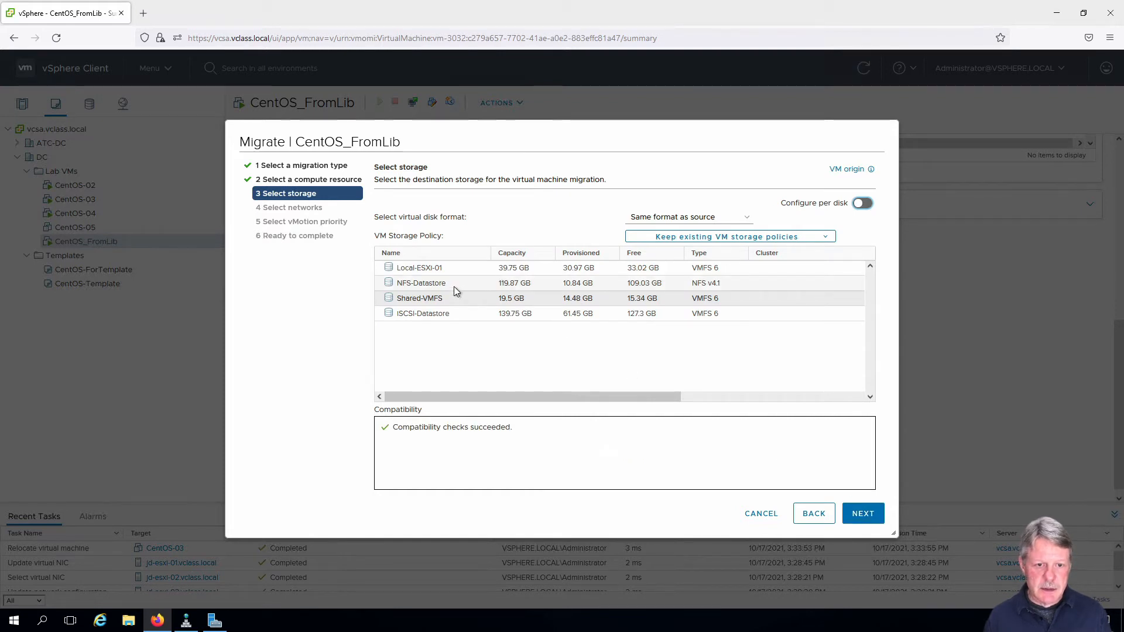
Step: Target iSCSI-Datastore, keep the Production network mapping, and finish the migration
{"action": "left_click", "coordinate": [422, 313]}
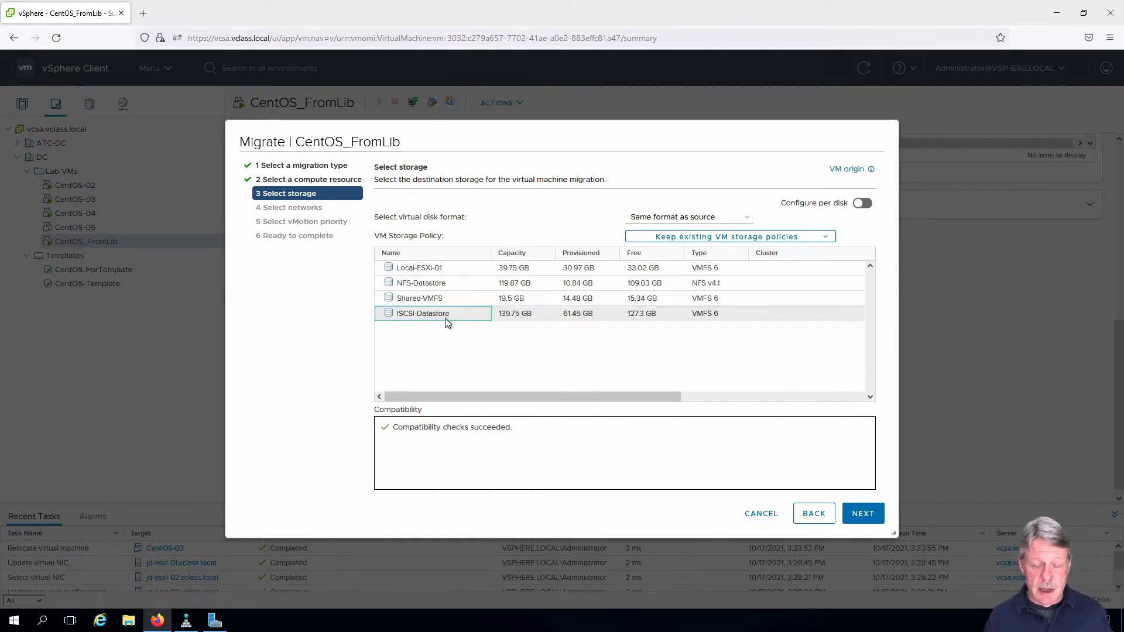
{"action": "mouse_move", "coordinate": [846, 441]}
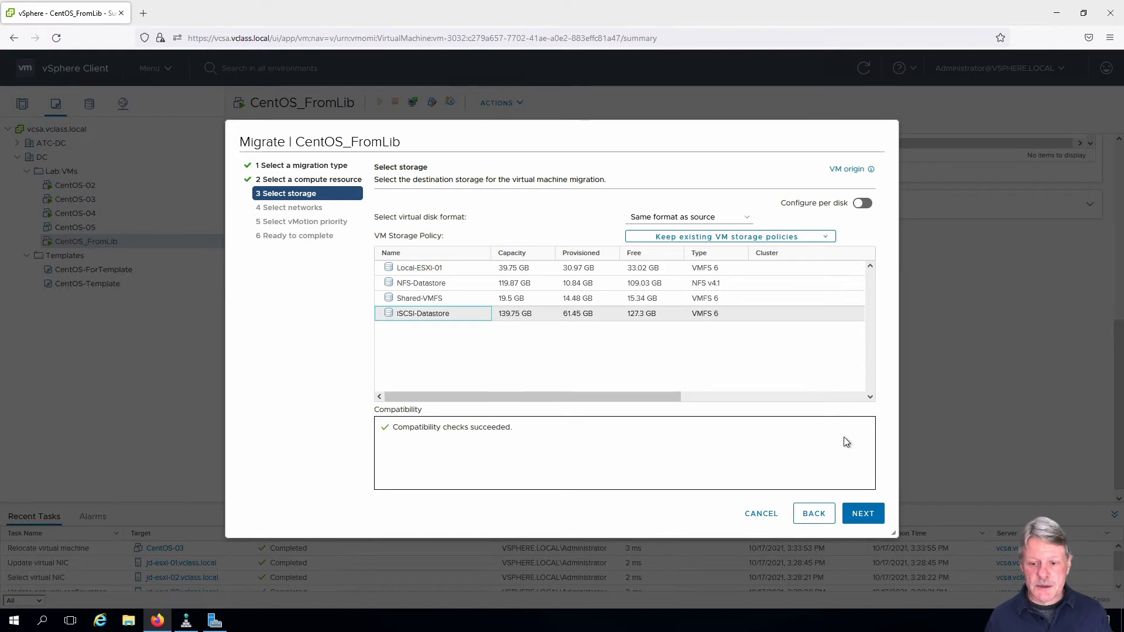
{"action": "left_click", "coordinate": [862, 514]}
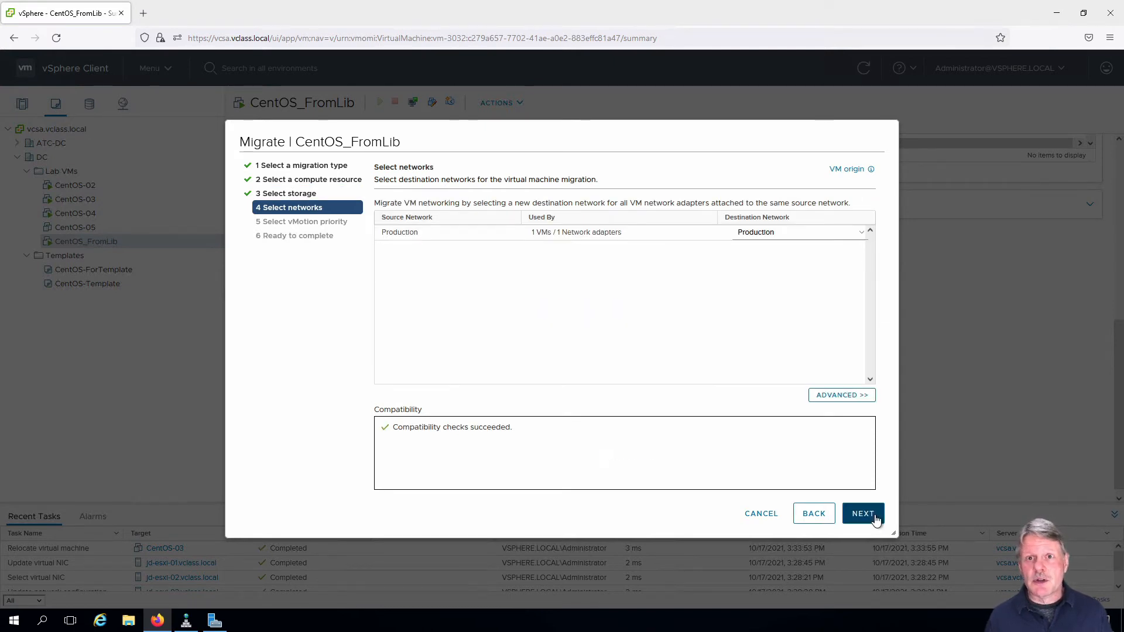
{"action": "left_click", "coordinate": [861, 514]}
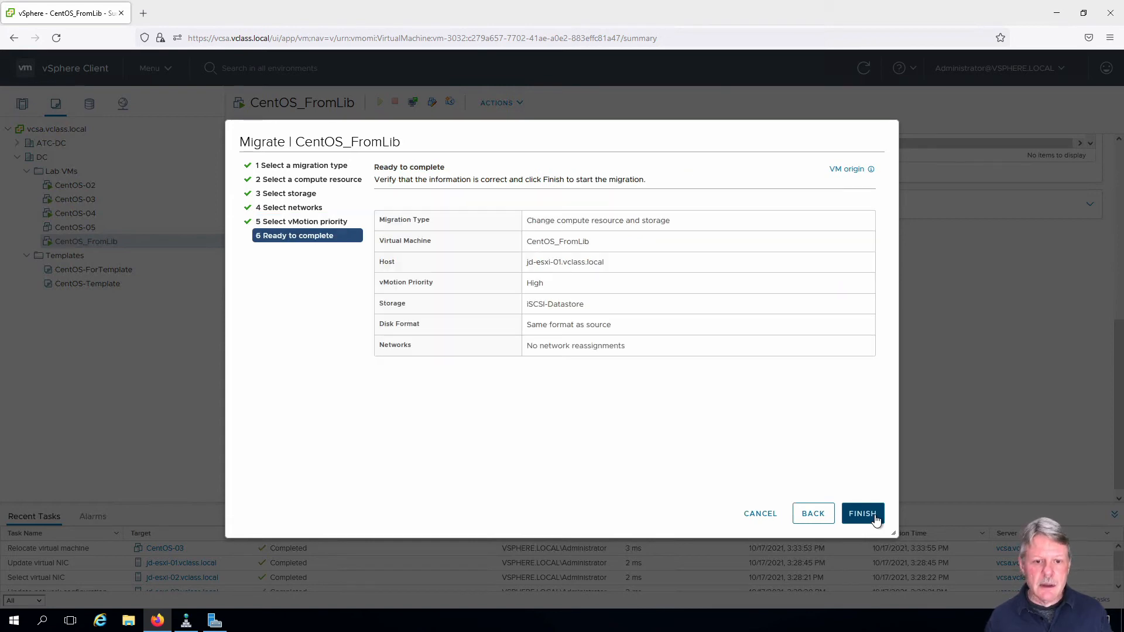
{"action": "left_click", "coordinate": [862, 513]}
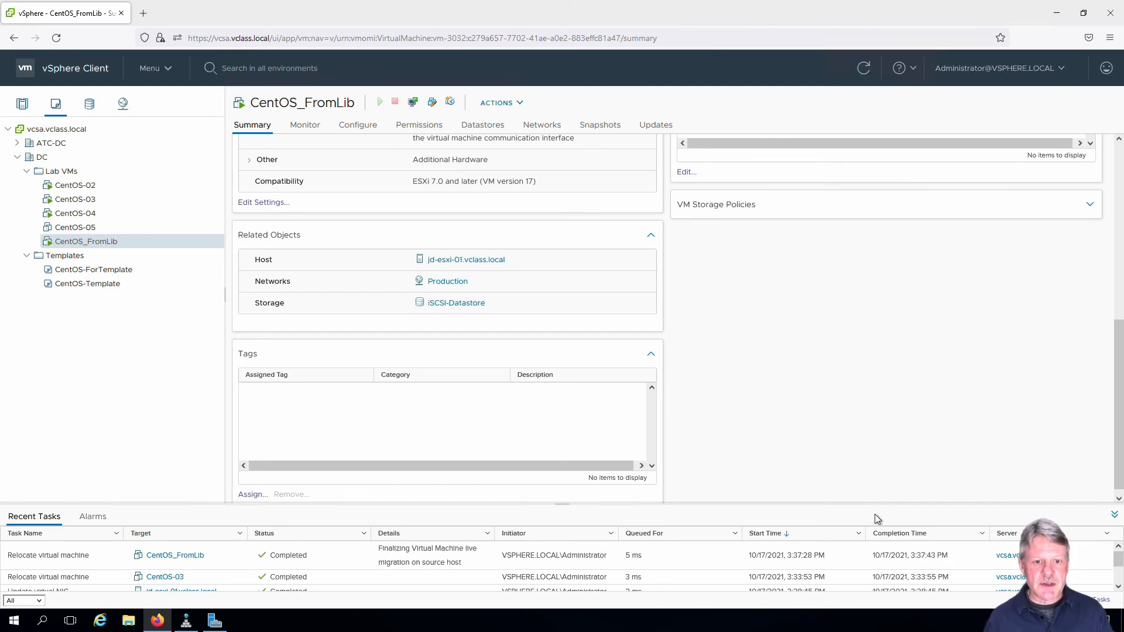
{"action": "mouse_move", "coordinate": [502, 343]}
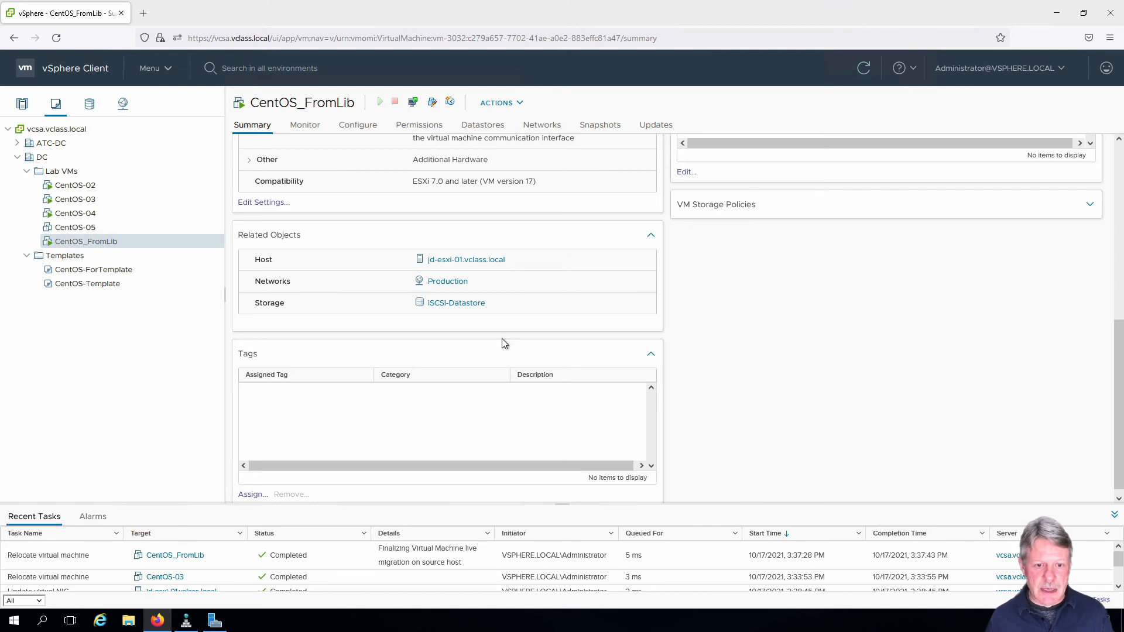
{"action": "mouse_move", "coordinate": [480, 269]}
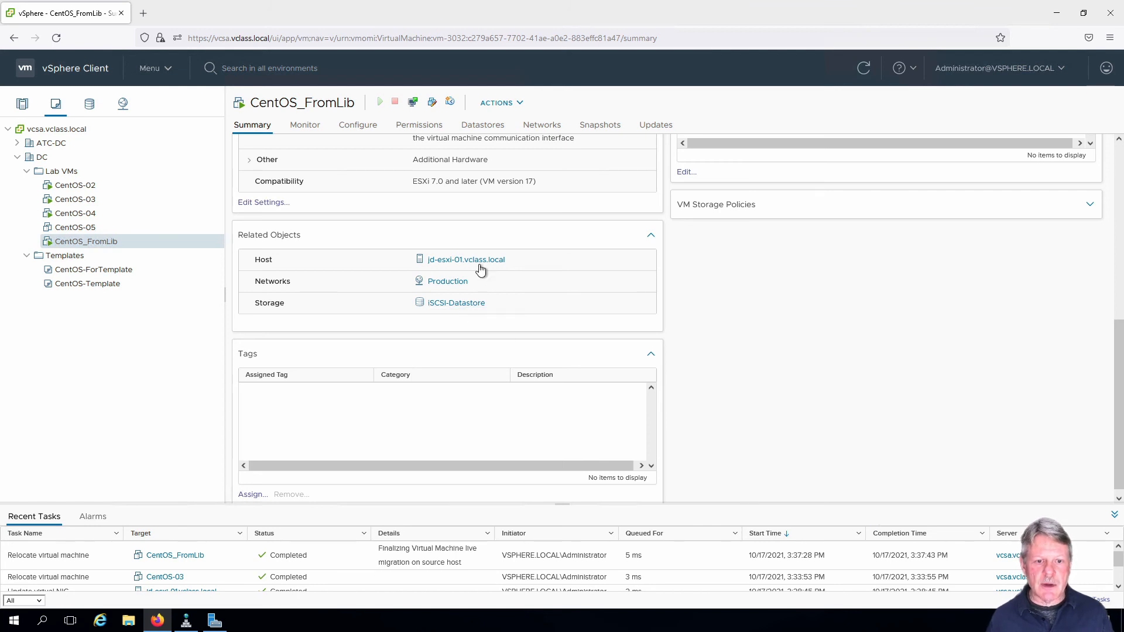
{"action": "mouse_move", "coordinate": [590, 299]}
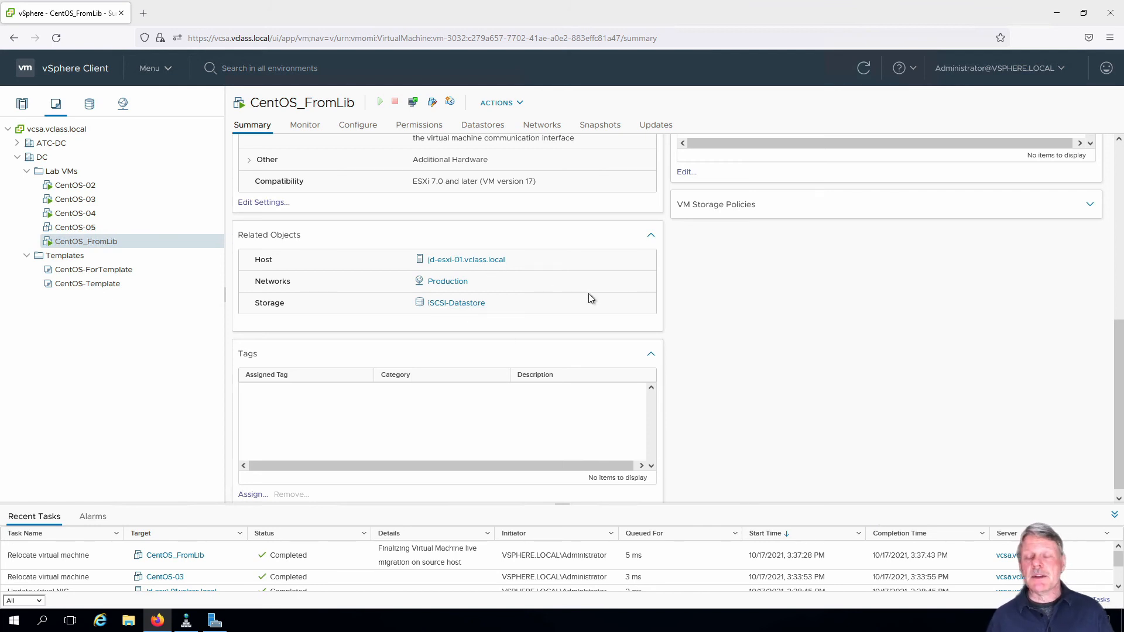